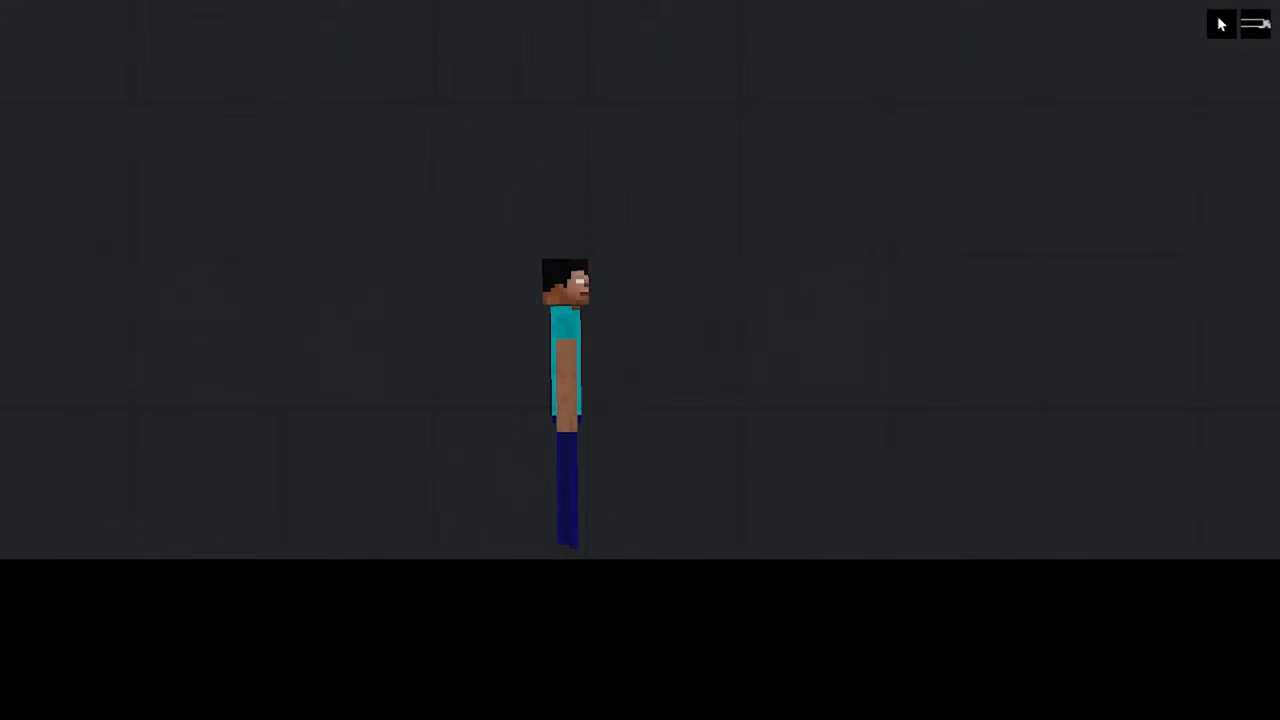
pyautogui.moveTo(664, 612)
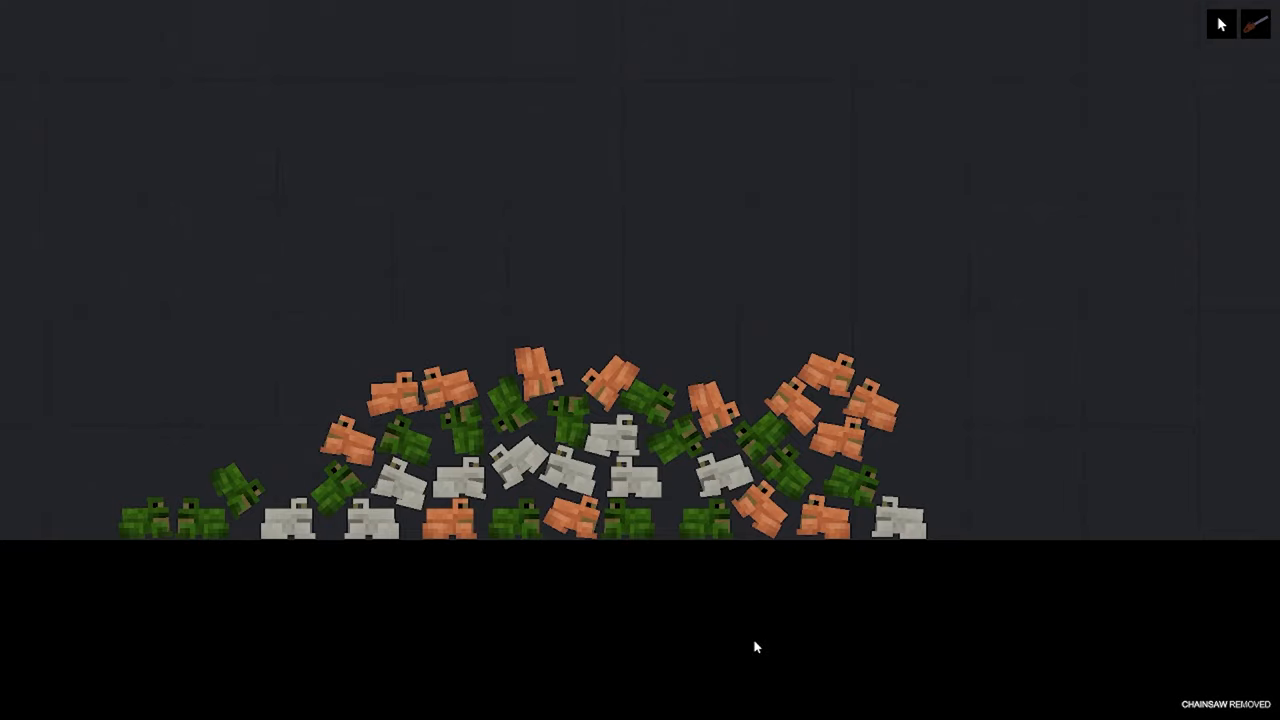
pyautogui.moveTo(870, 602)
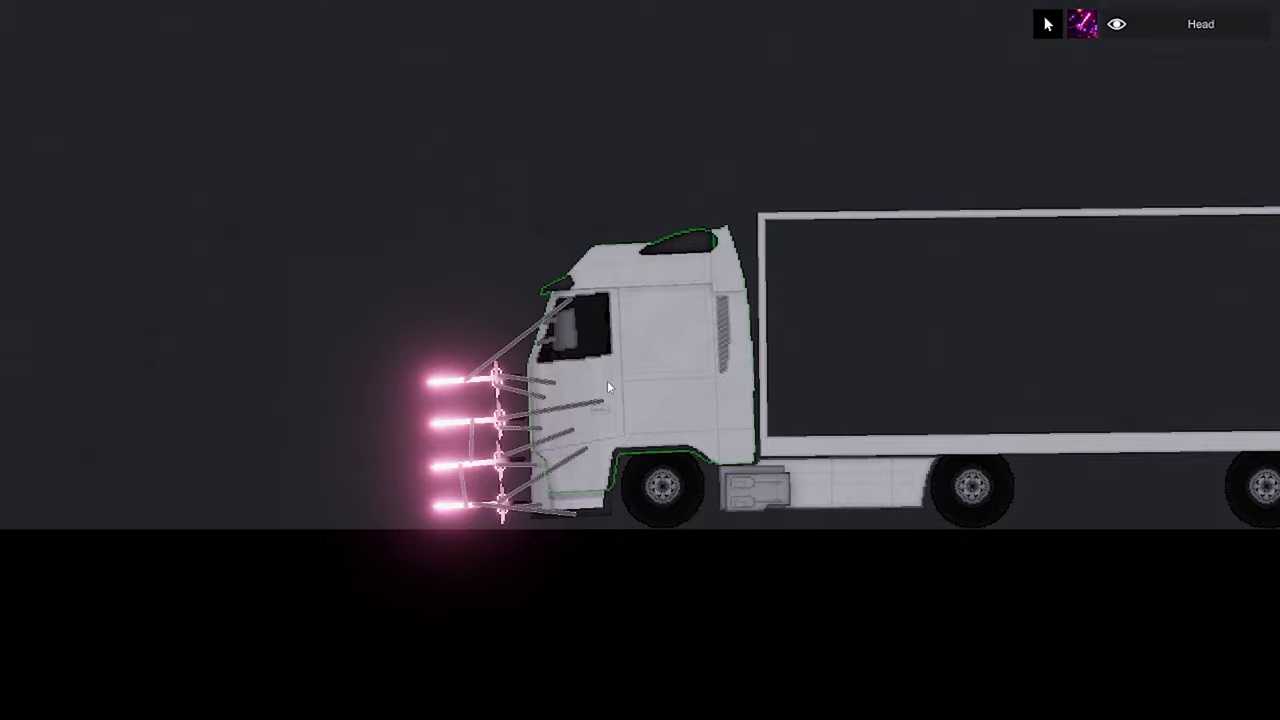
# Bring up the context menu on the truck cab to attach the pink emitters.
pyautogui.rightClick(608, 386)
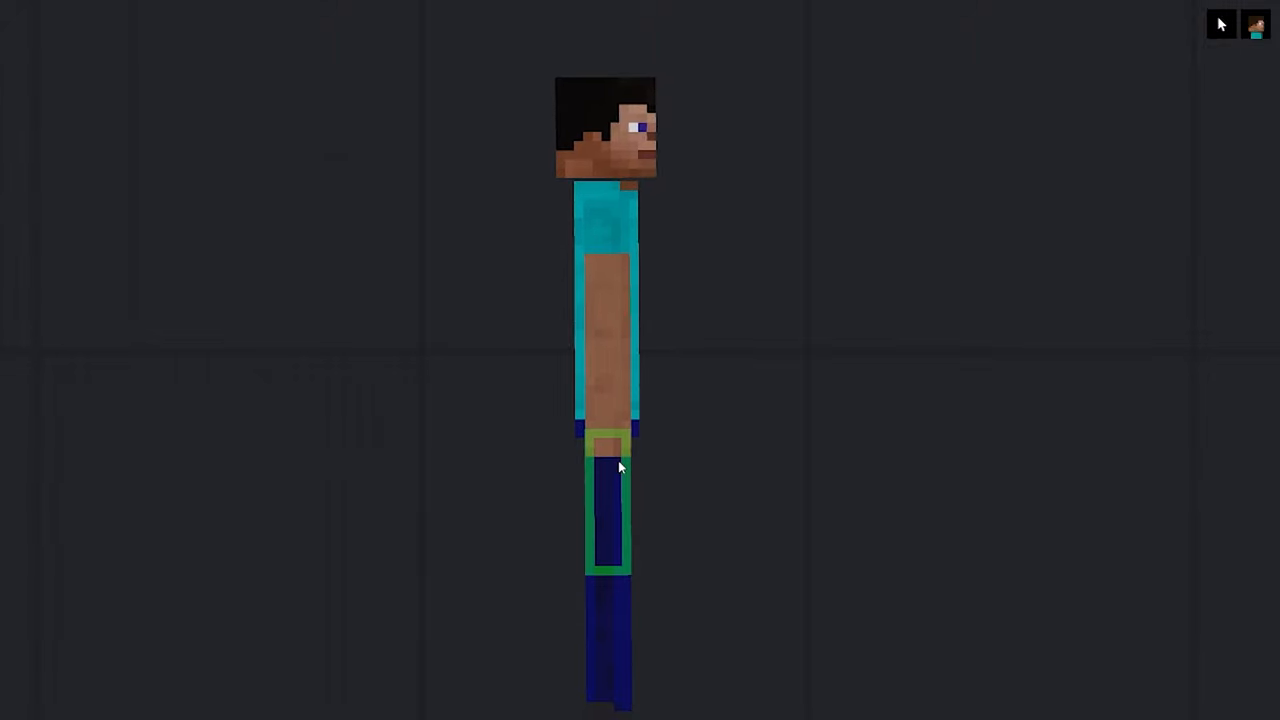
# Show the context menu of actions for Steve's head and scroll through its entries.
pyautogui.rightClick(618, 468)
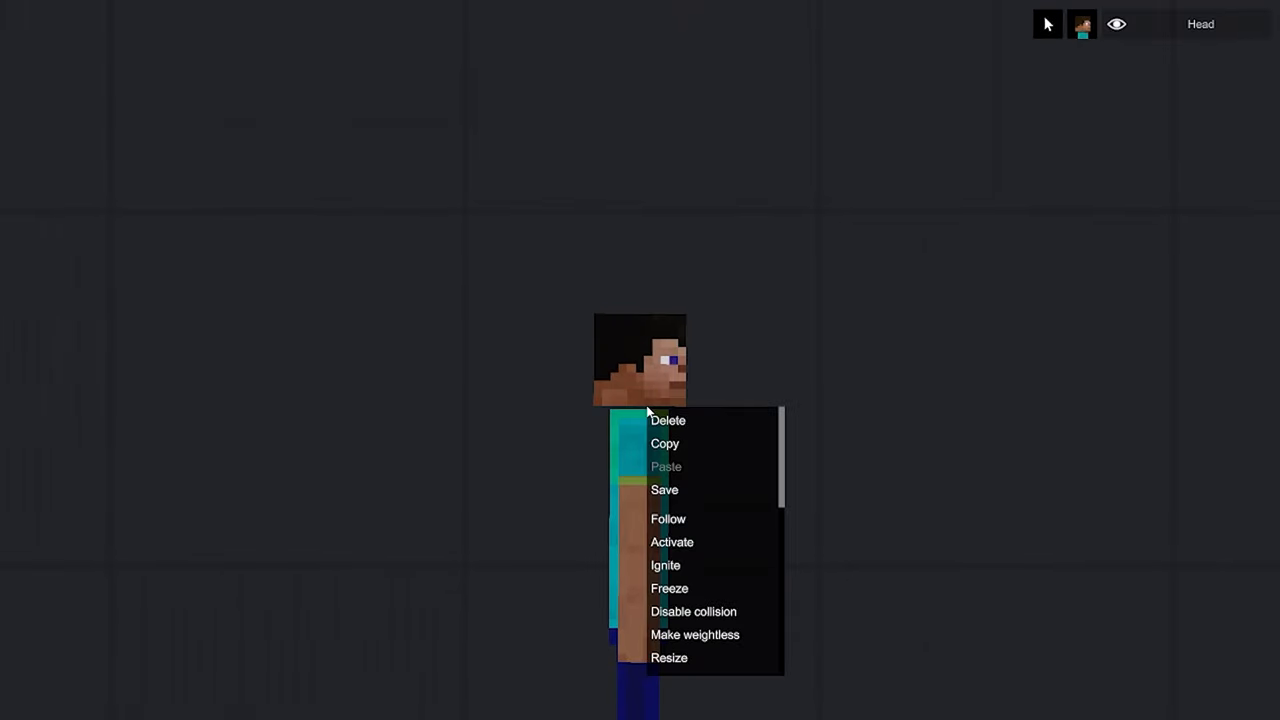
pyautogui.scroll(-3)
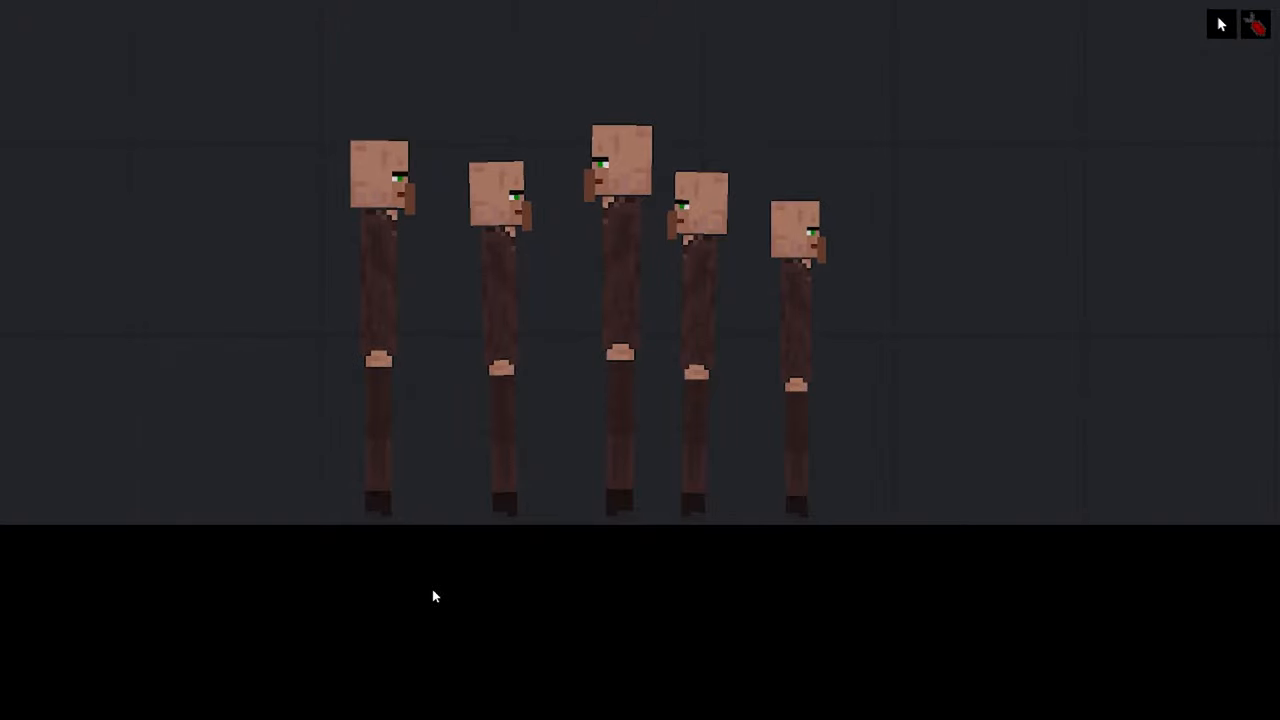
pyautogui.moveTo(504, 448)
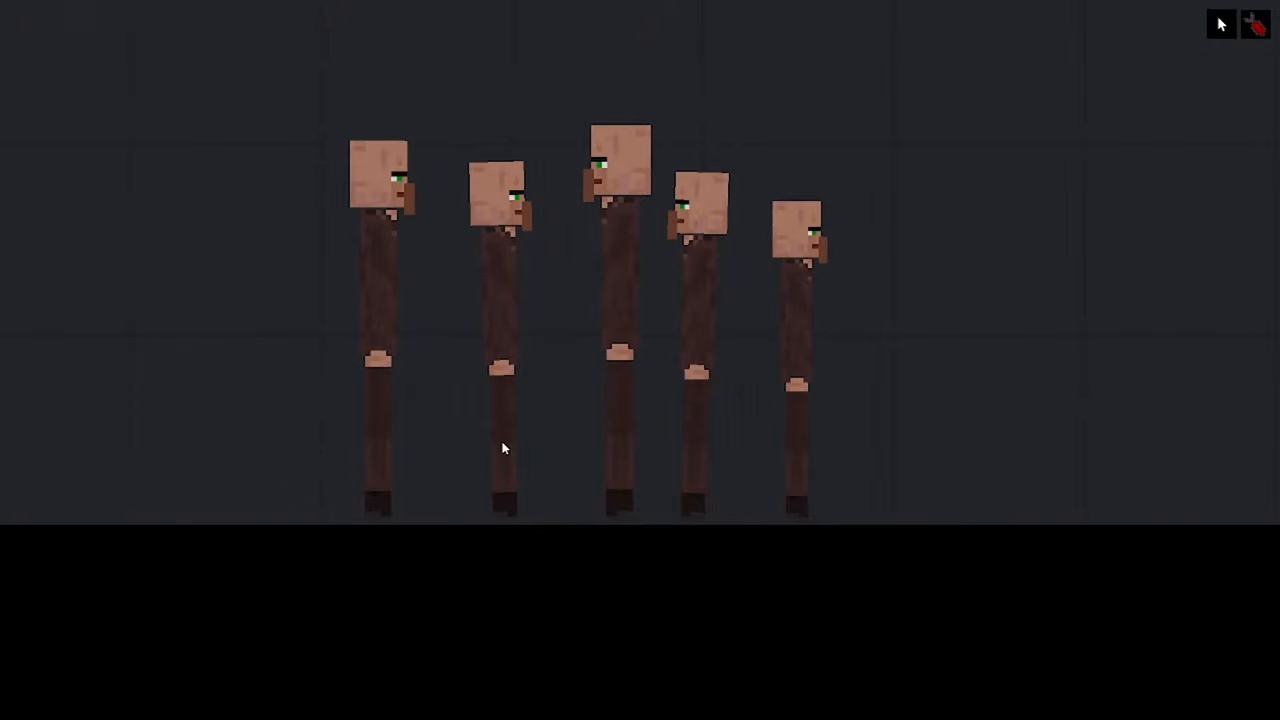